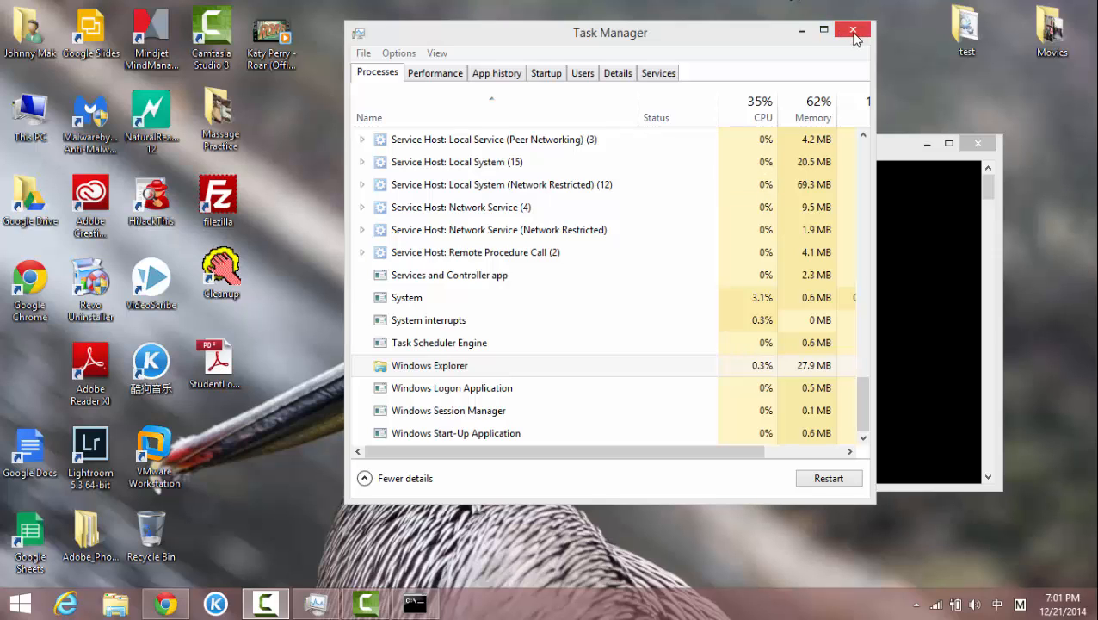
Close Task Manager and bring up the taskbar context menu over the Command Prompt
{"action": "left_click", "coordinate": [854, 31]}
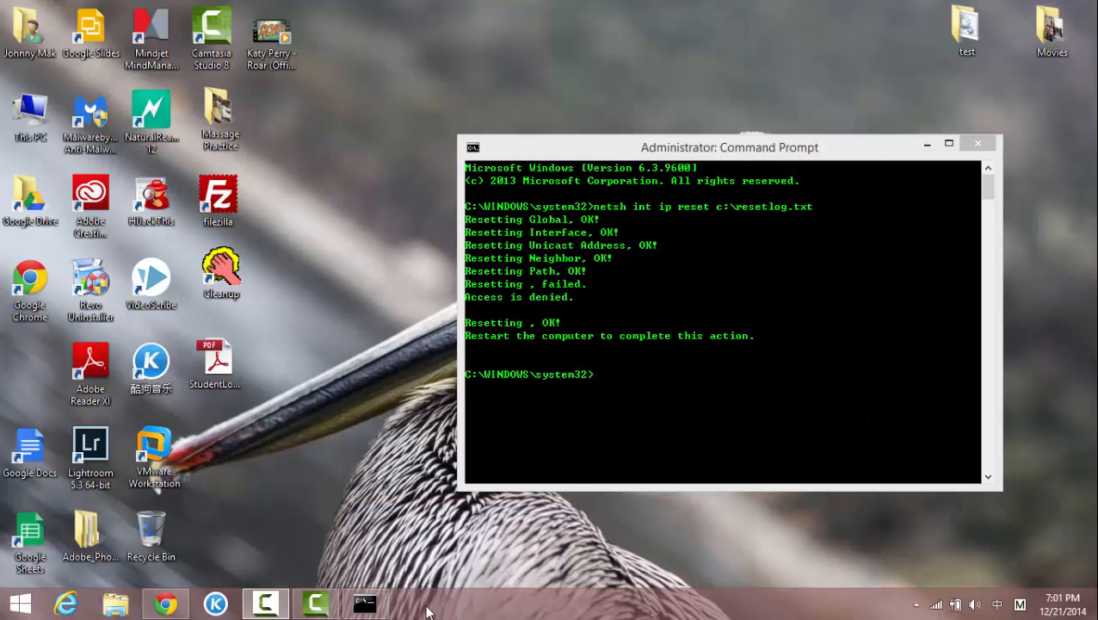
{"action": "right_click", "coordinate": [422, 606]}
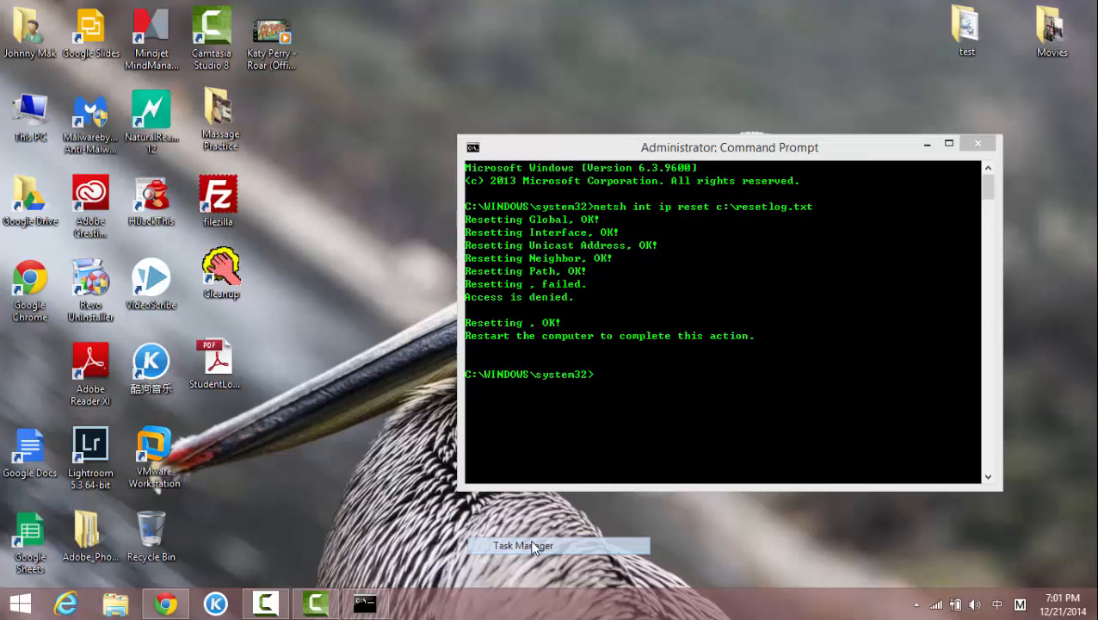
Reopen Task Manager and scroll the Processes list down to the Windows processes near Windows Explorer
{"action": "left_click", "coordinate": [523, 543]}
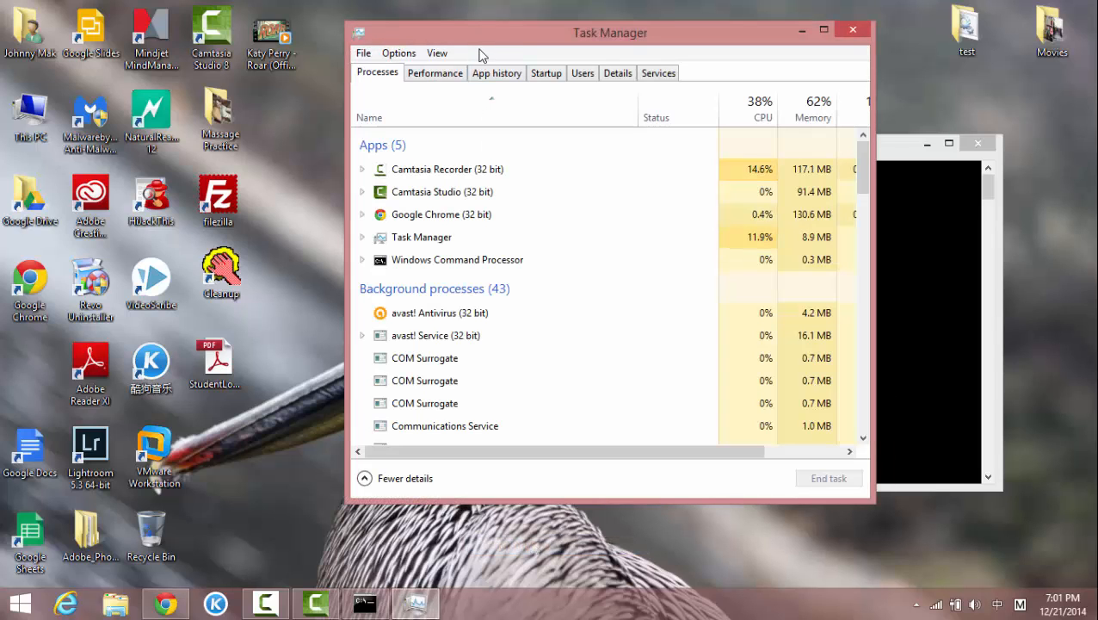
{"action": "left_click", "coordinate": [440, 191]}
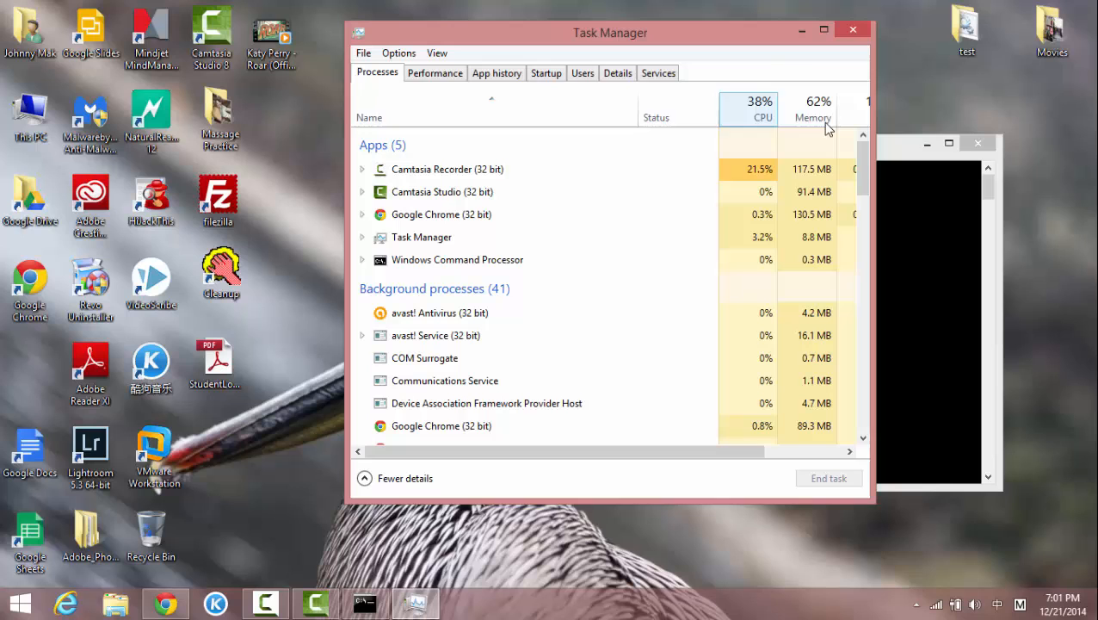
{"action": "scroll", "scroll_direction": "down", "scroll_amount": 3}
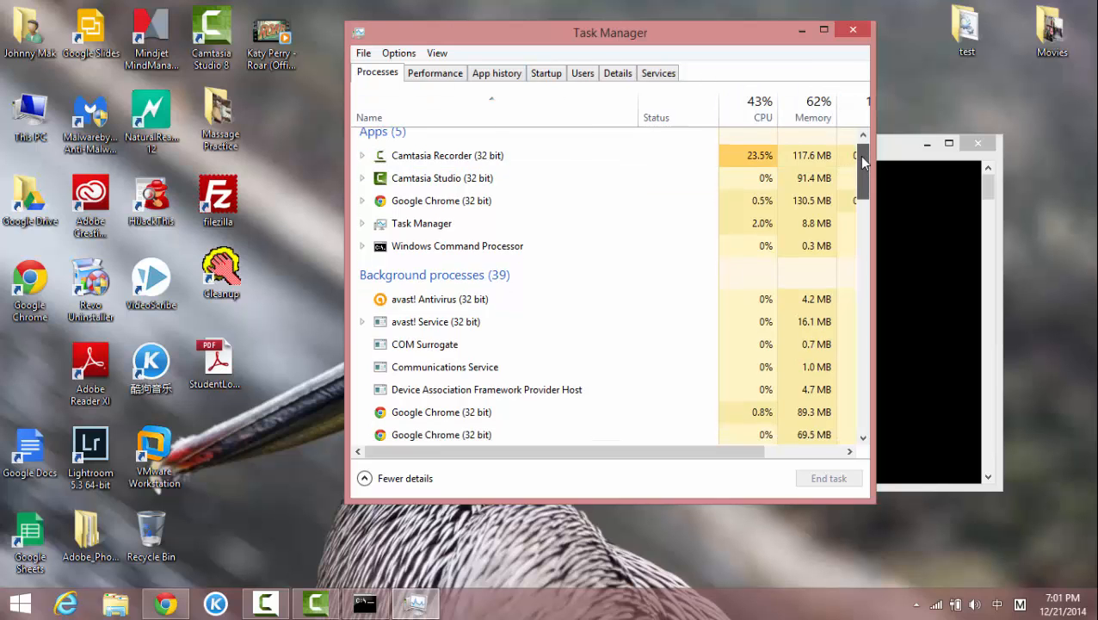
{"action": "scroll", "scroll_direction": "down", "scroll_amount": 3}
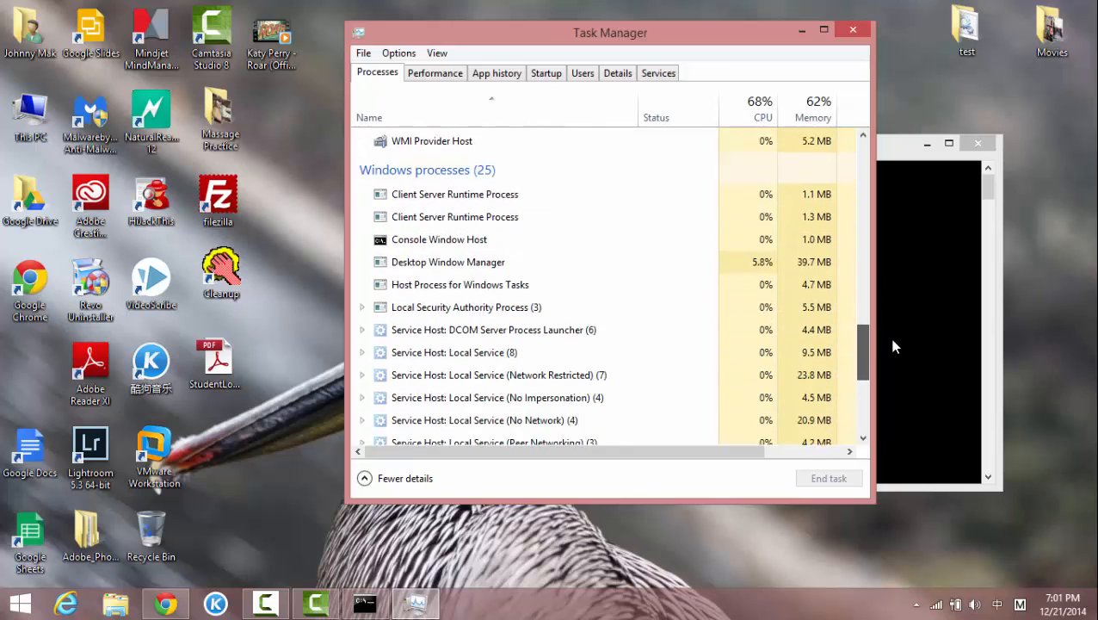
{"action": "scroll", "scroll_direction": "down", "scroll_amount": 3}
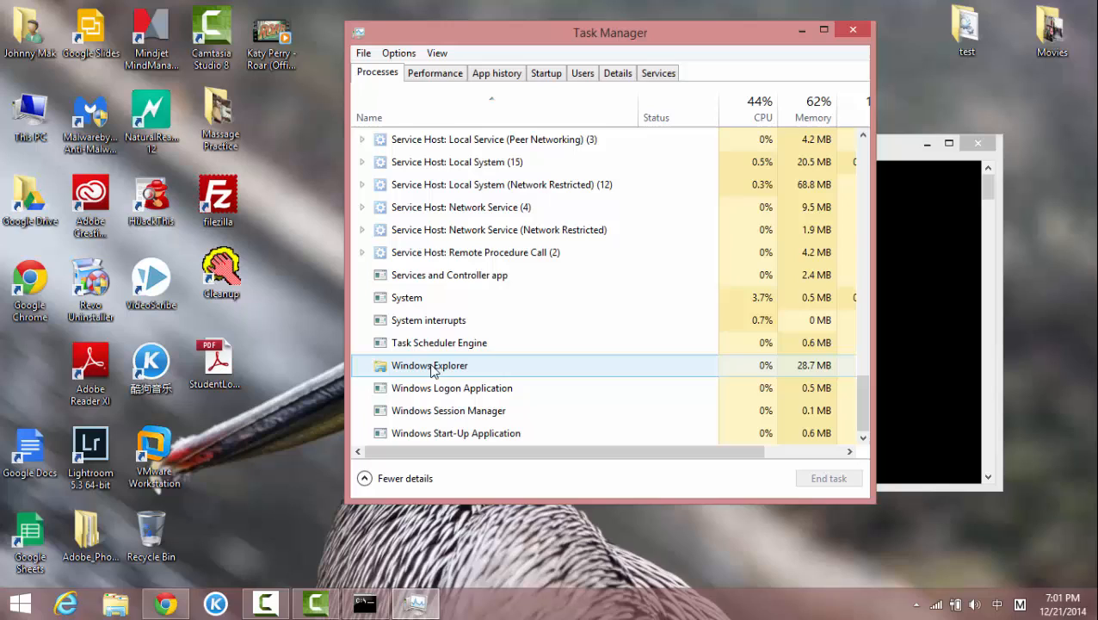
Restart the Windows Explorer process from its right-click menu
{"action": "left_click", "coordinate": [430, 365]}
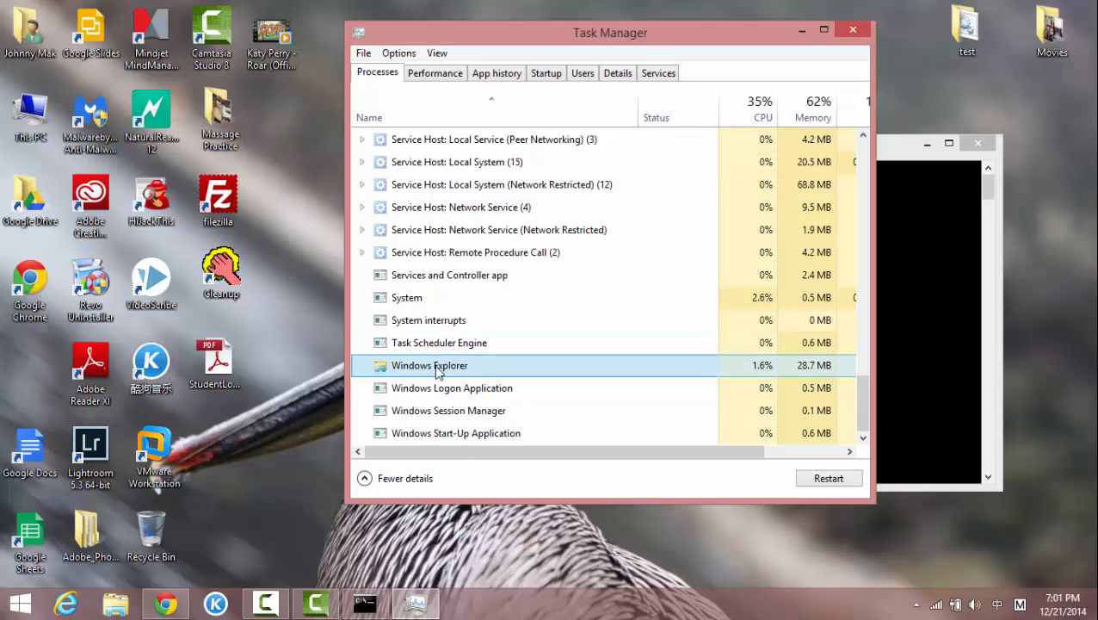
{"action": "right_click", "coordinate": [430, 365]}
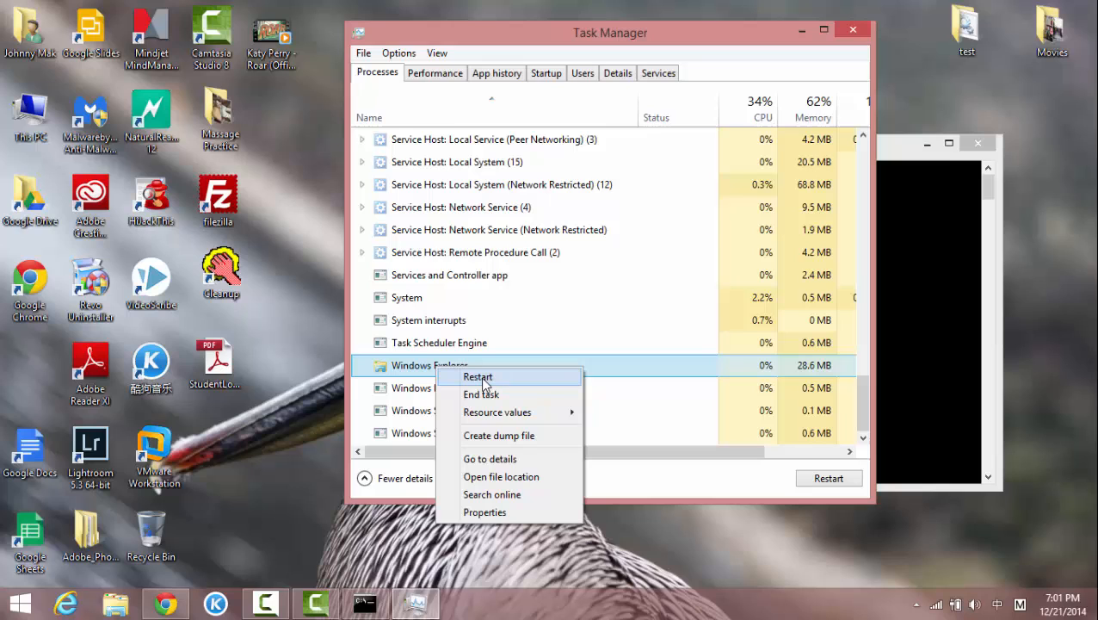
{"action": "left_click", "coordinate": [479, 375]}
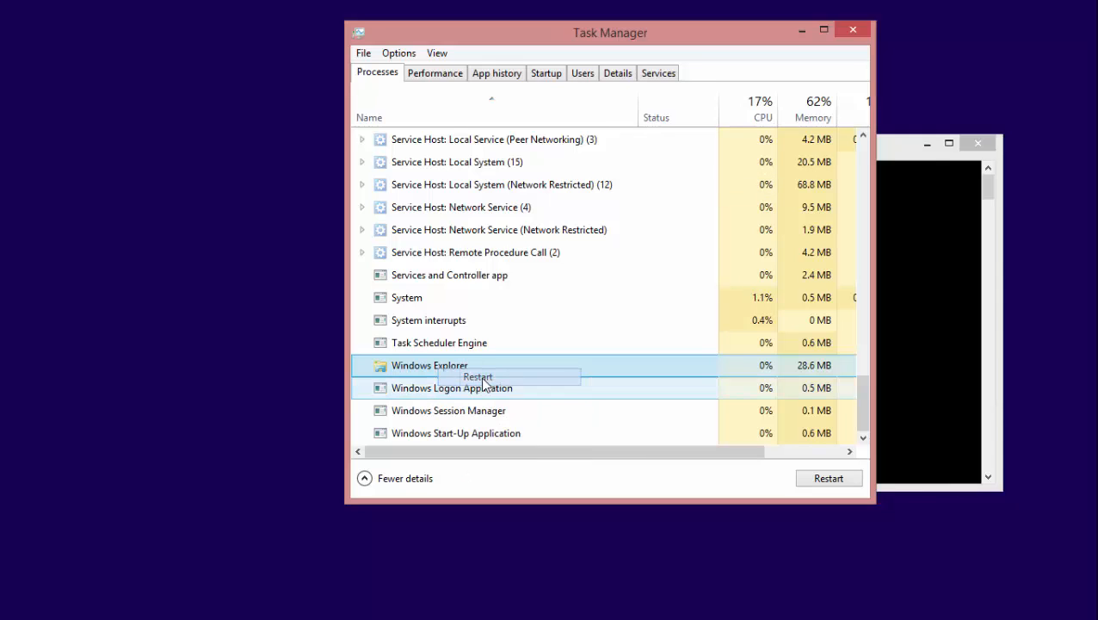